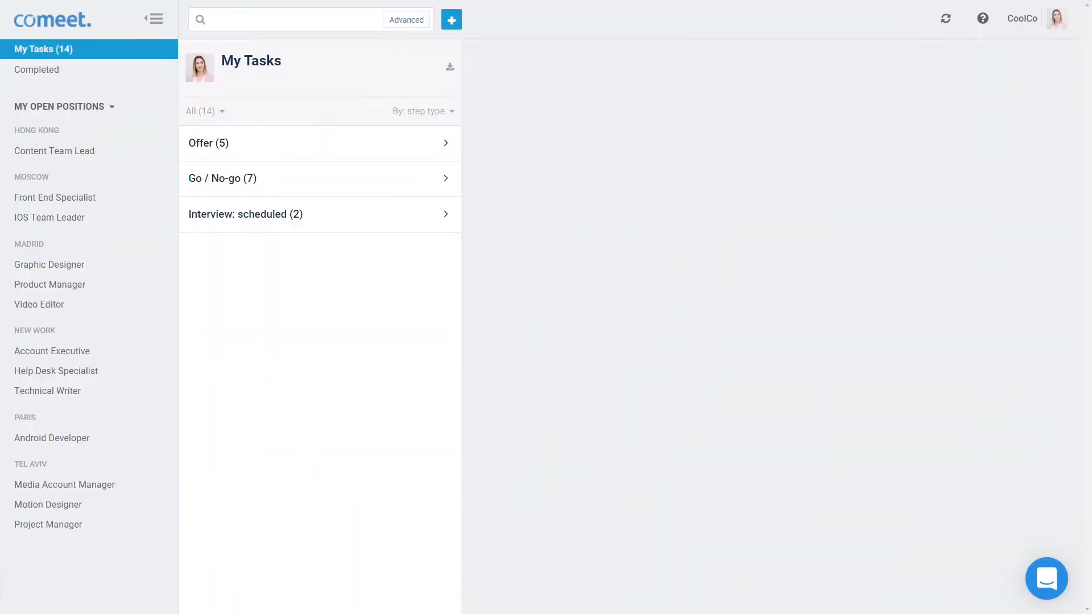
pyautogui.moveTo(1076, 303)
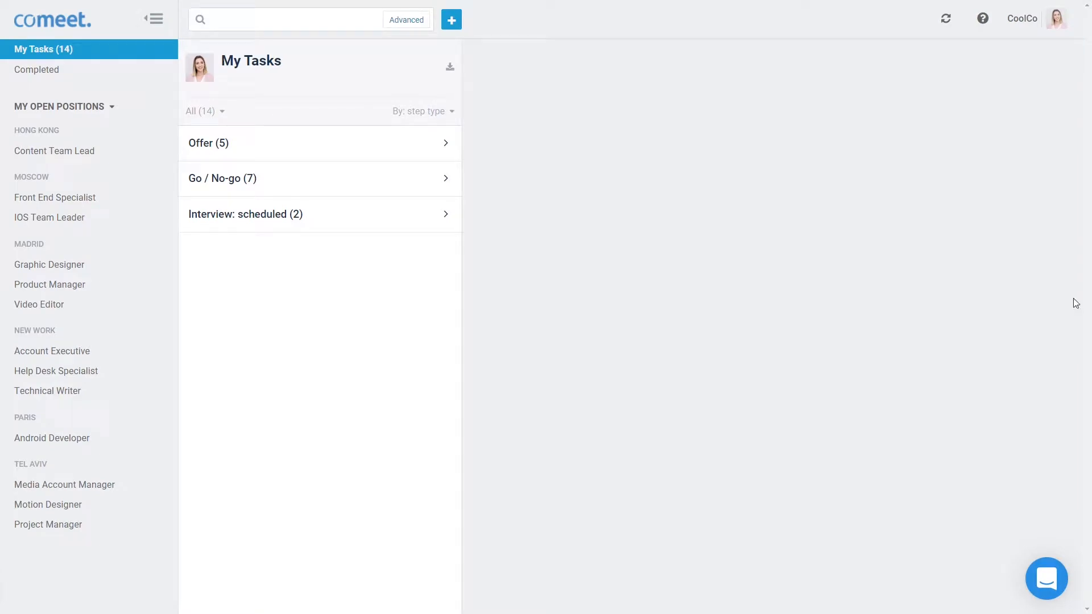
# - Open the IOS Team Leader position from My Open Positions and show its openings
pyautogui.click(50, 217)
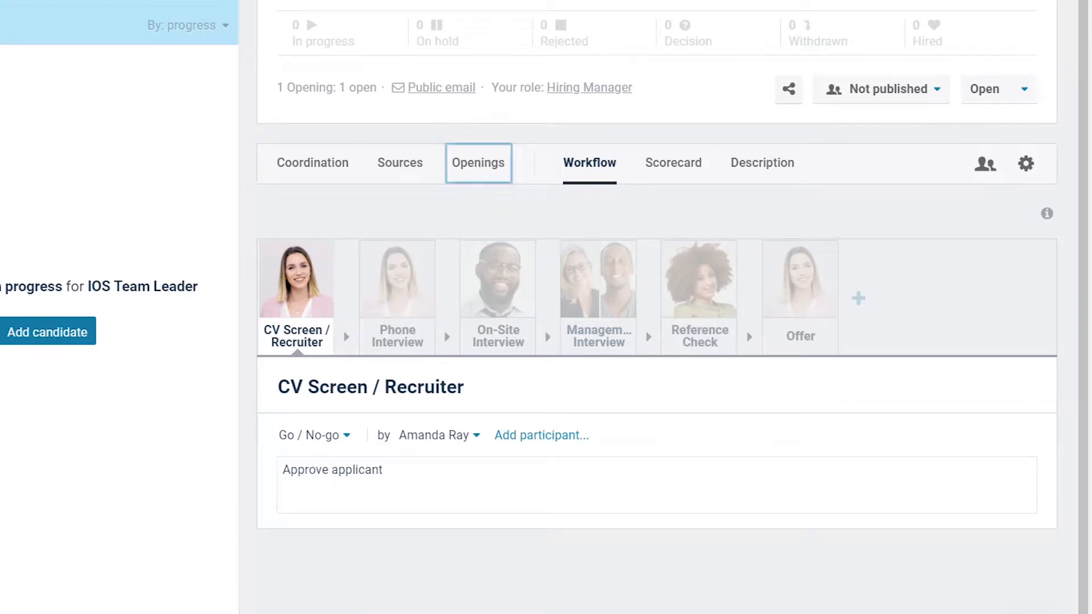
pyautogui.moveTo(477, 162)
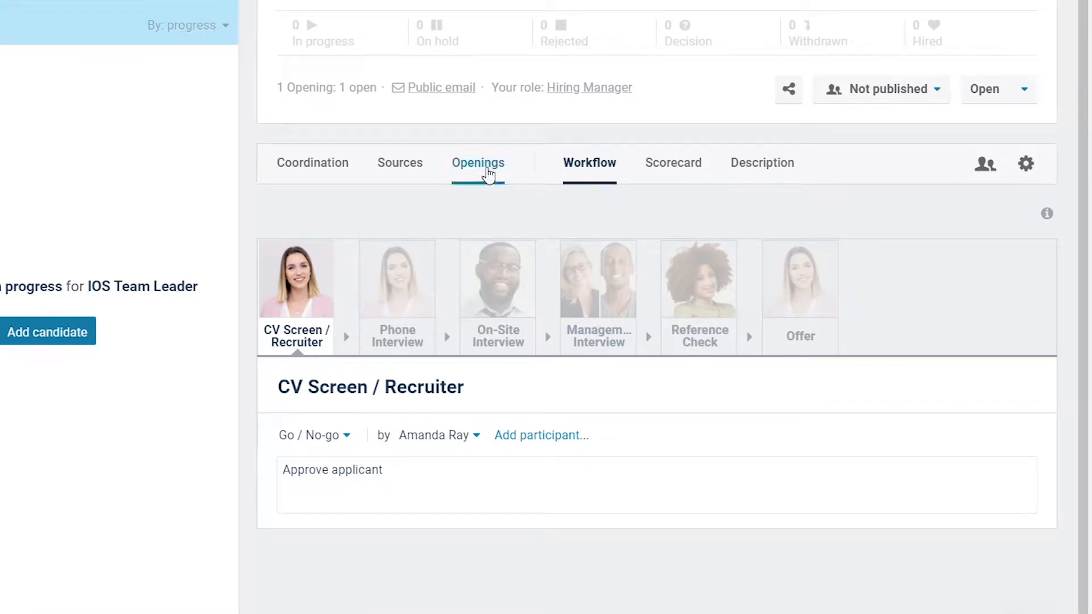
pyautogui.click(478, 162)
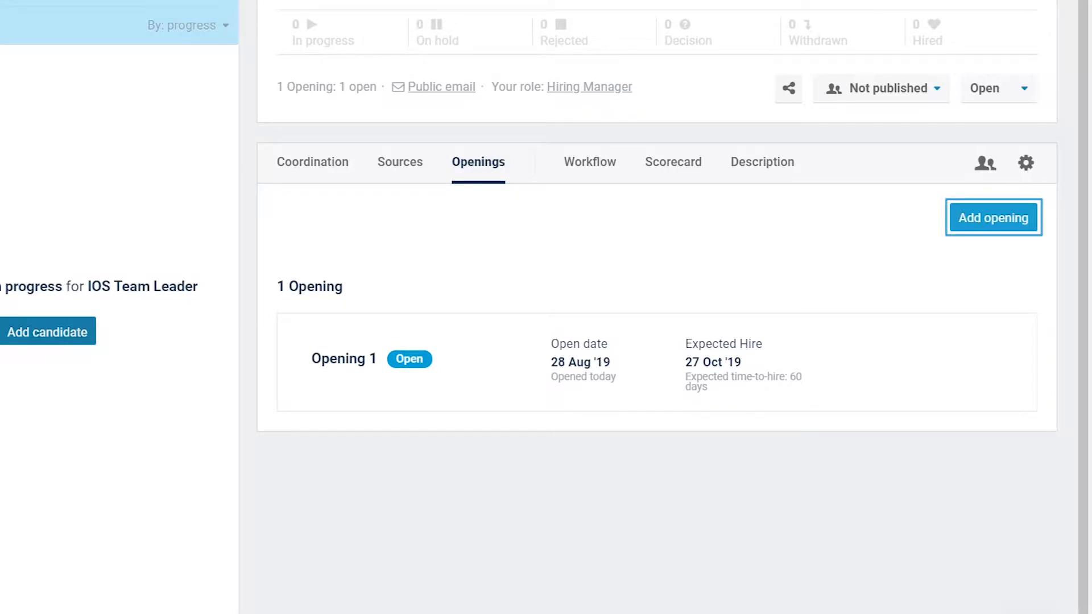
# - Create one opening named Jeremy's Team with an expected hire date of 28 Oct '19
pyautogui.click(993, 218)
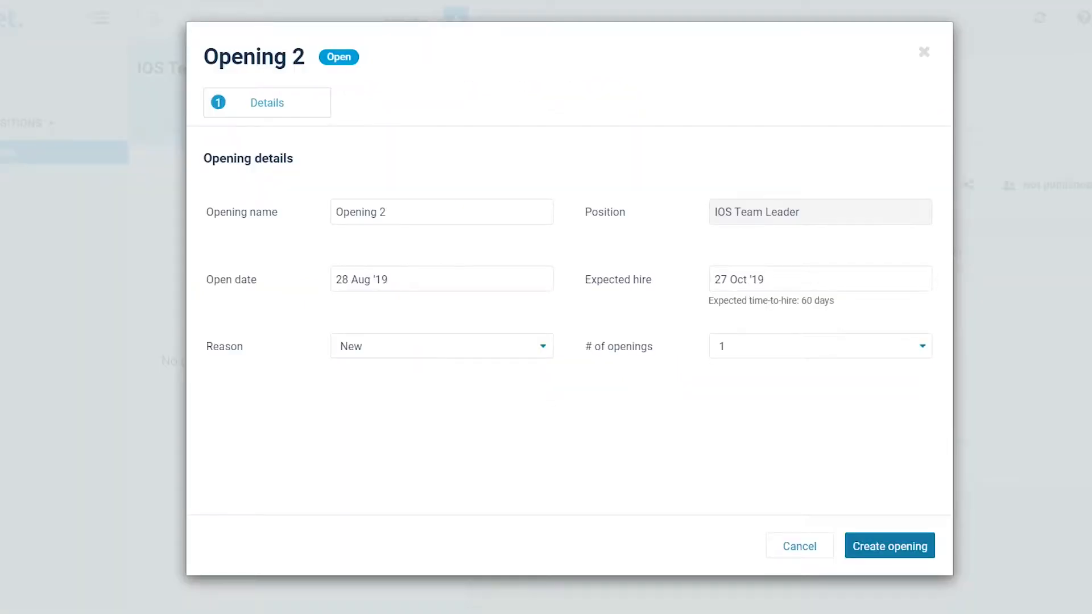
pyautogui.click(441, 211)
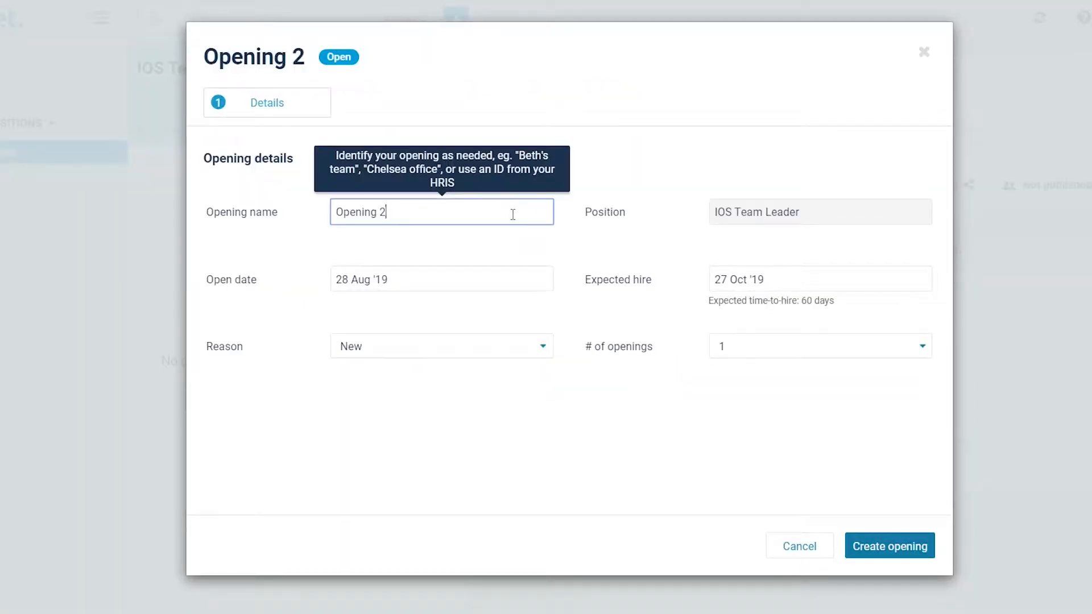
pyautogui.write("Jeremy's Tea")
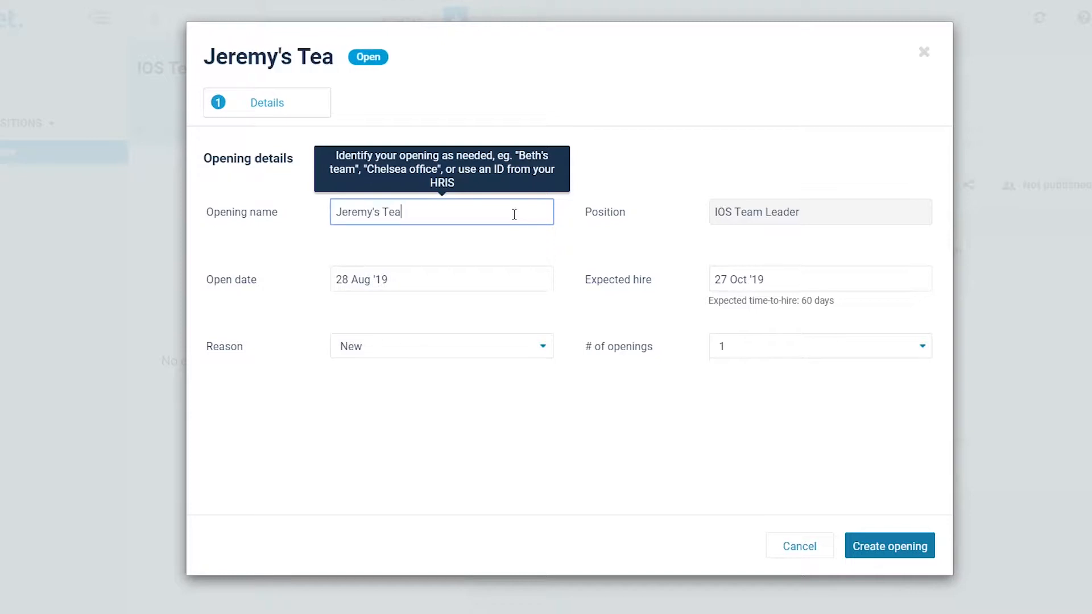
pyautogui.write('m')
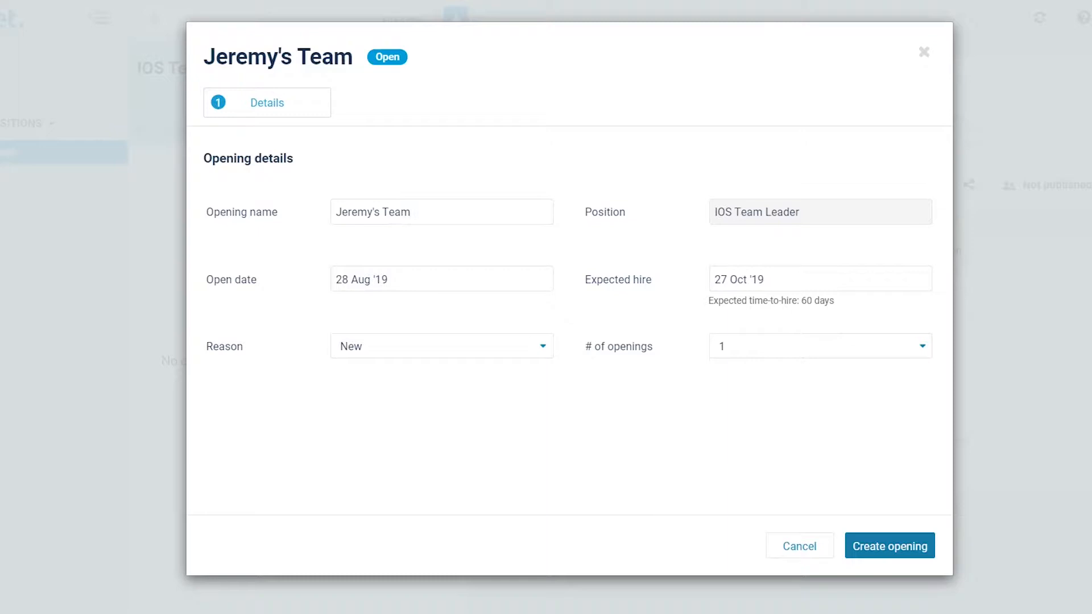
pyautogui.click(440, 279)
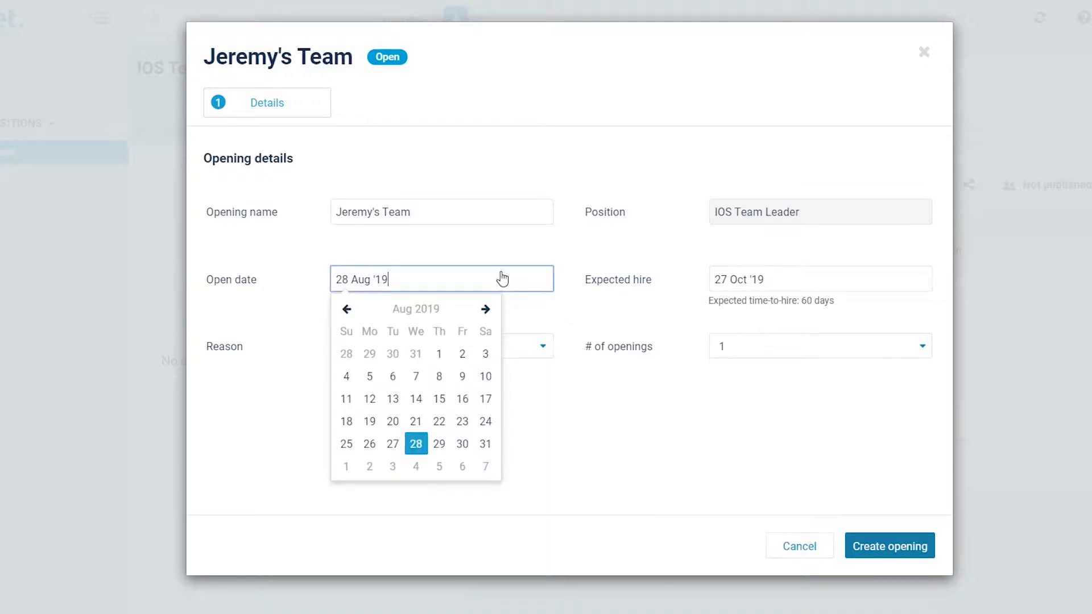
pyautogui.click(820, 278)
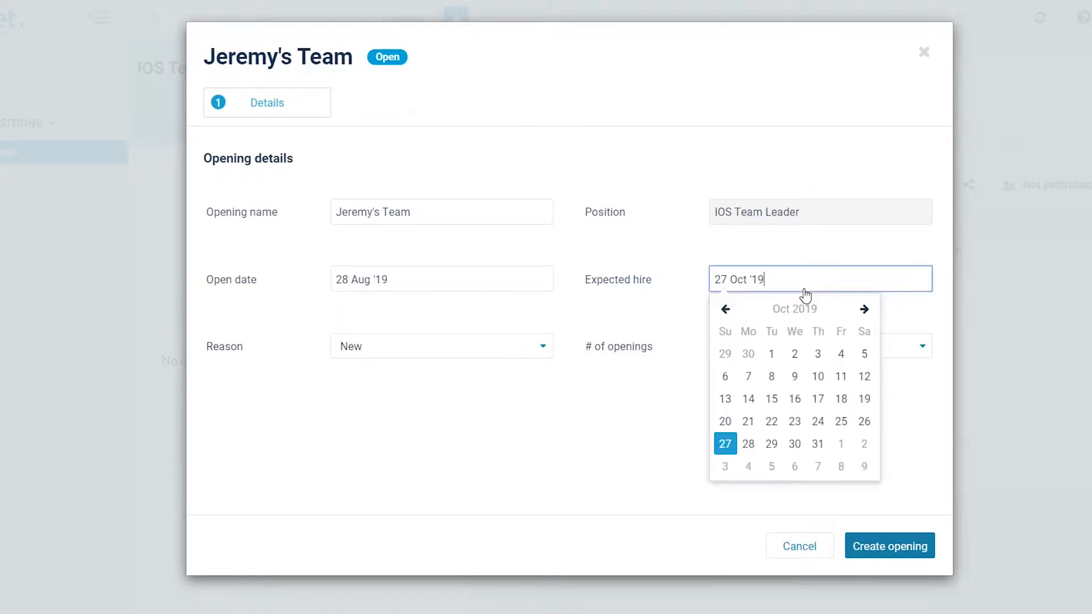
pyautogui.click(748, 444)
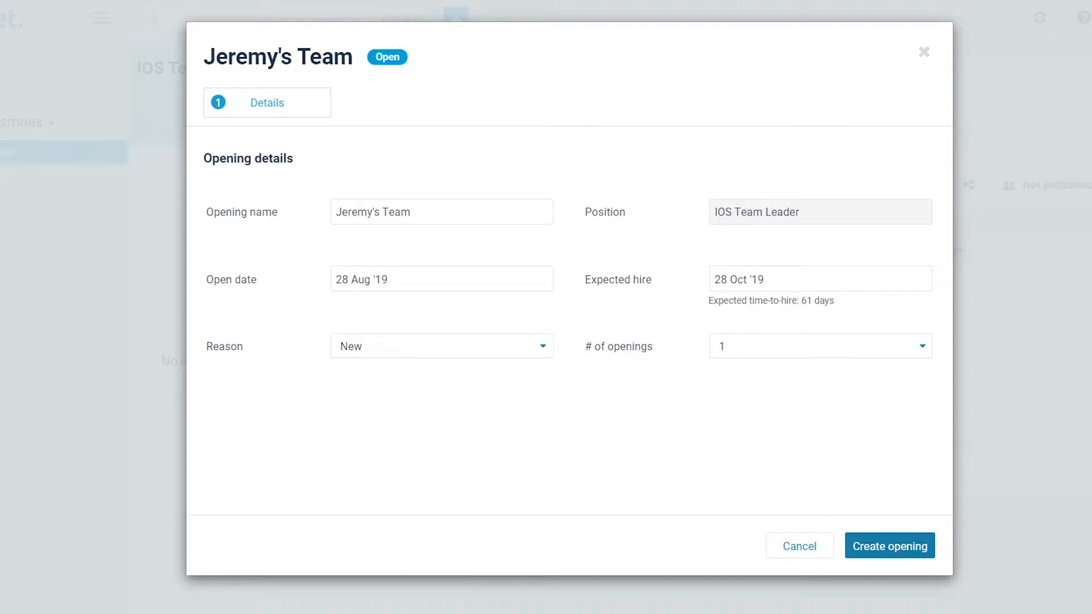
pyautogui.moveTo(493, 358)
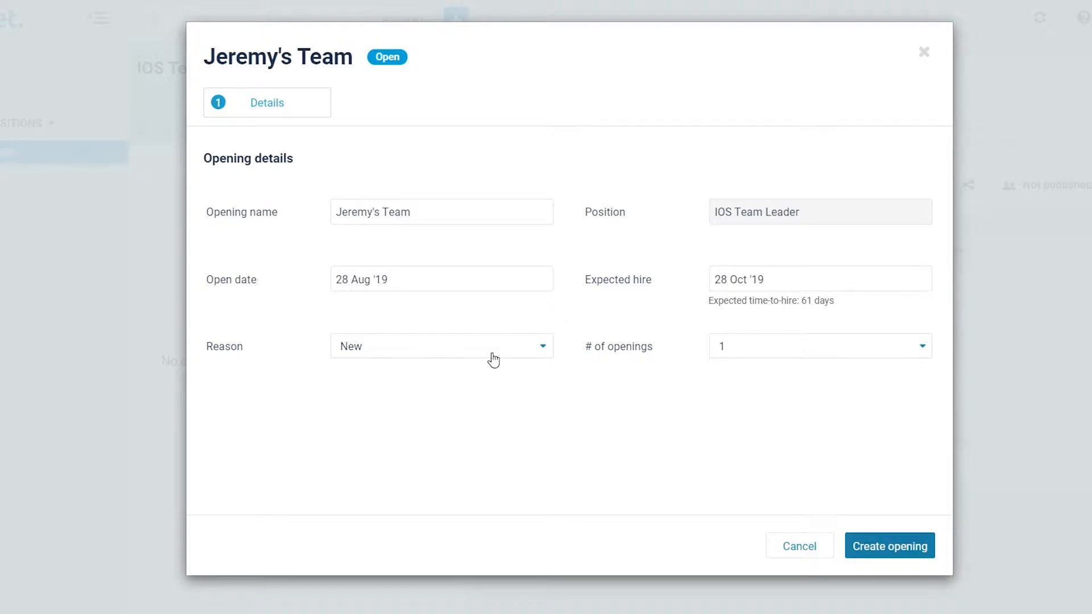
pyautogui.click(441, 347)
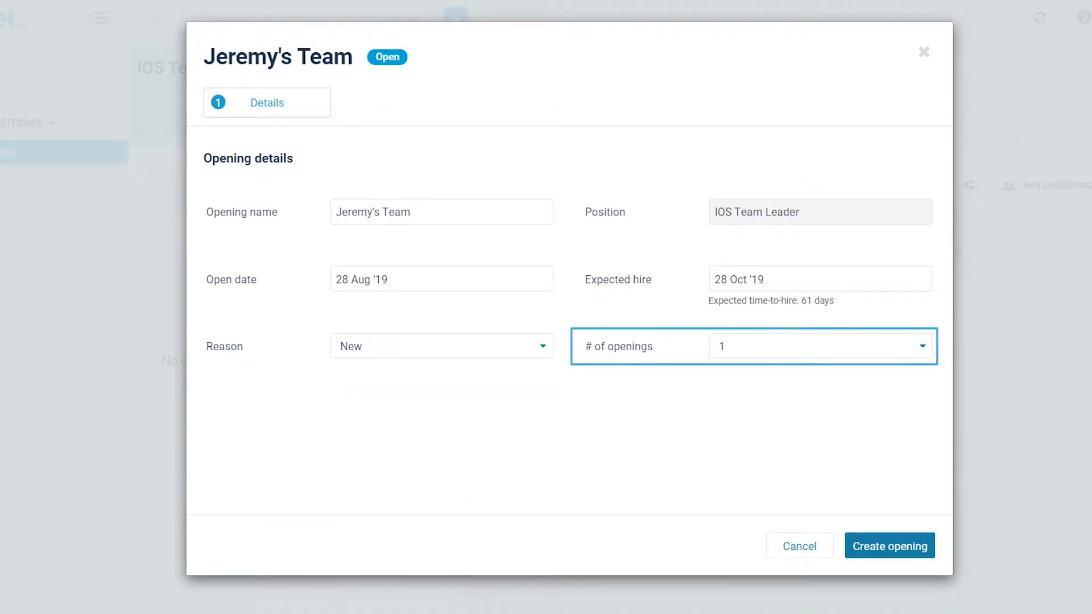
pyautogui.moveTo(931, 370)
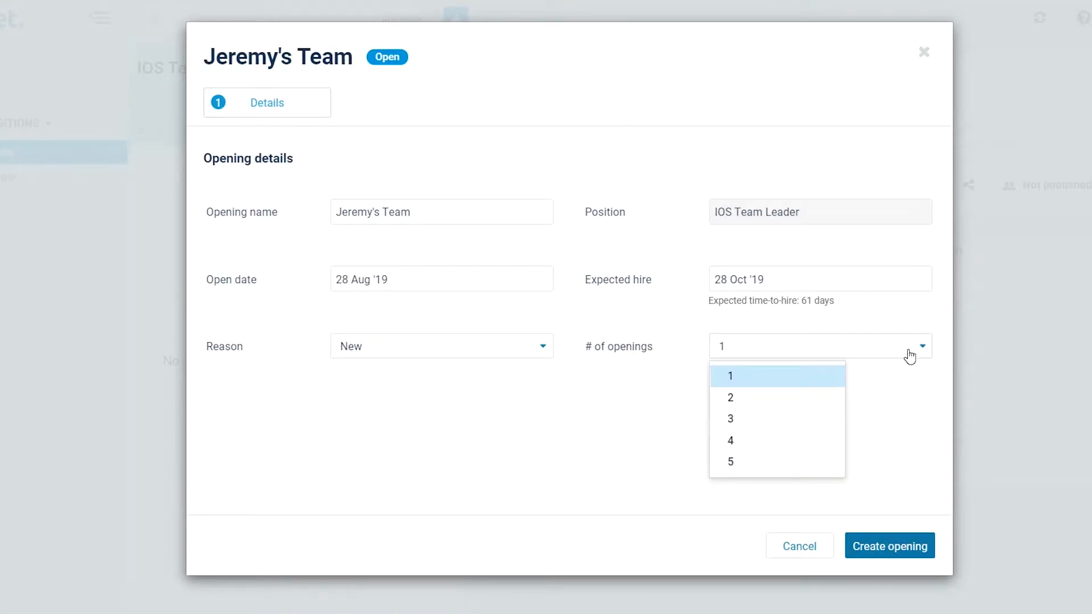
pyautogui.click(730, 376)
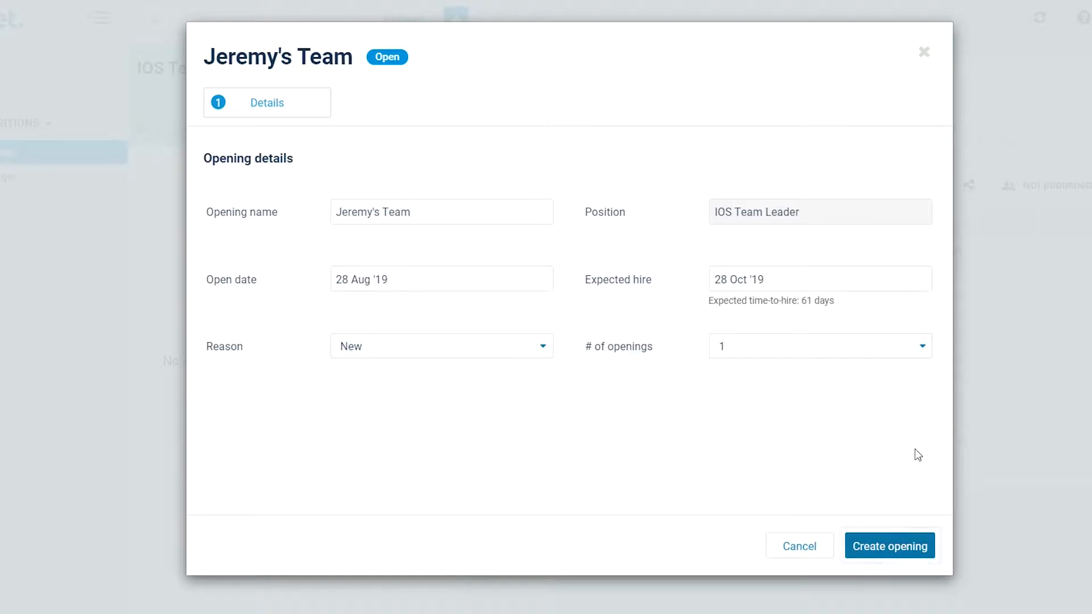
pyautogui.click(889, 546)
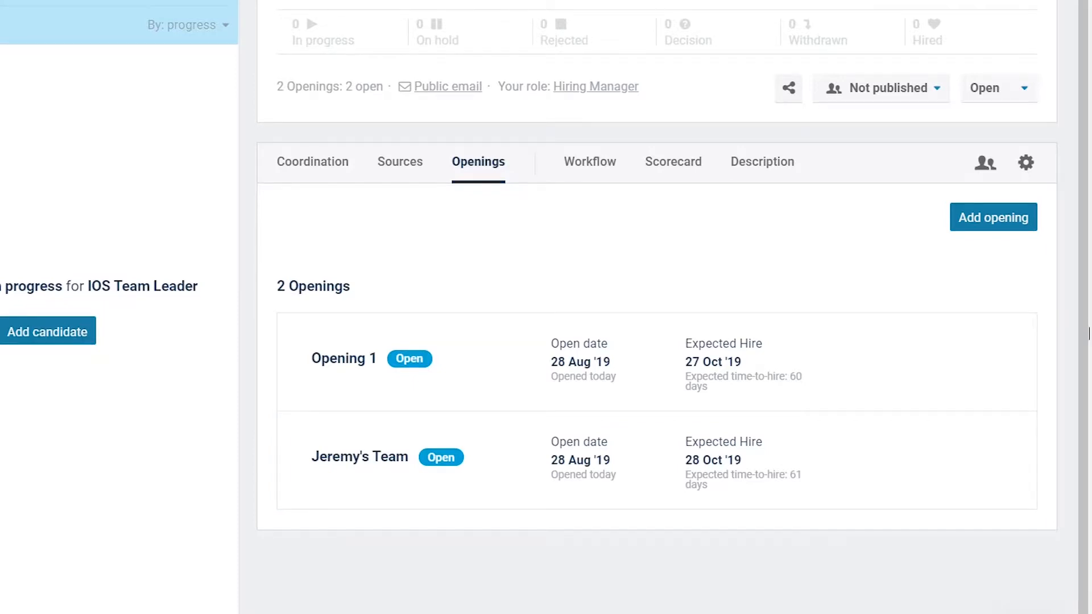
# - Edit Opening 1 and rename it Midtown Office
pyautogui.click(344, 359)
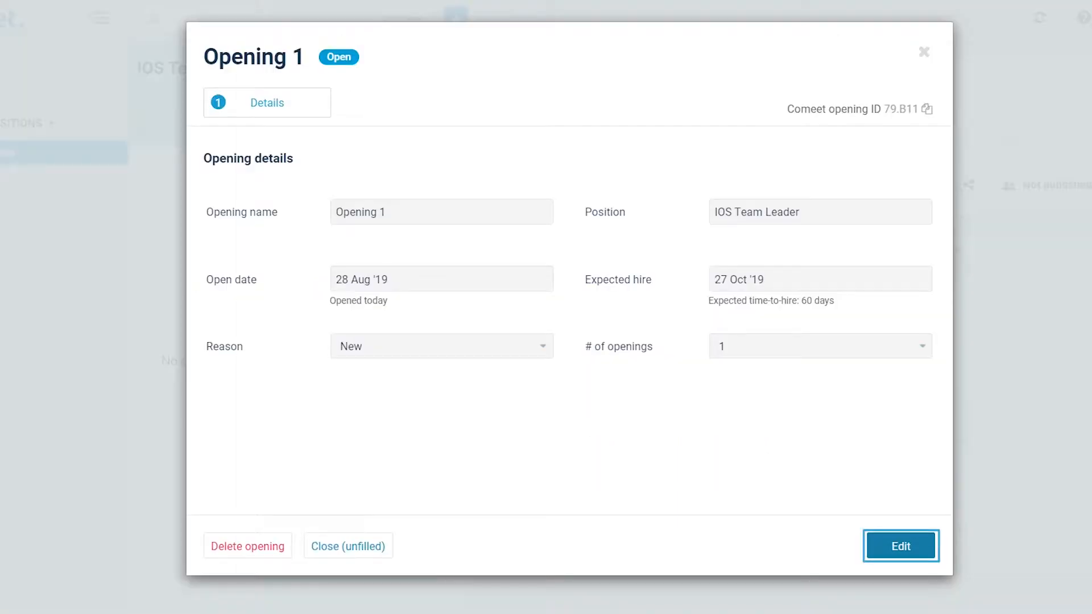
pyautogui.click(900, 546)
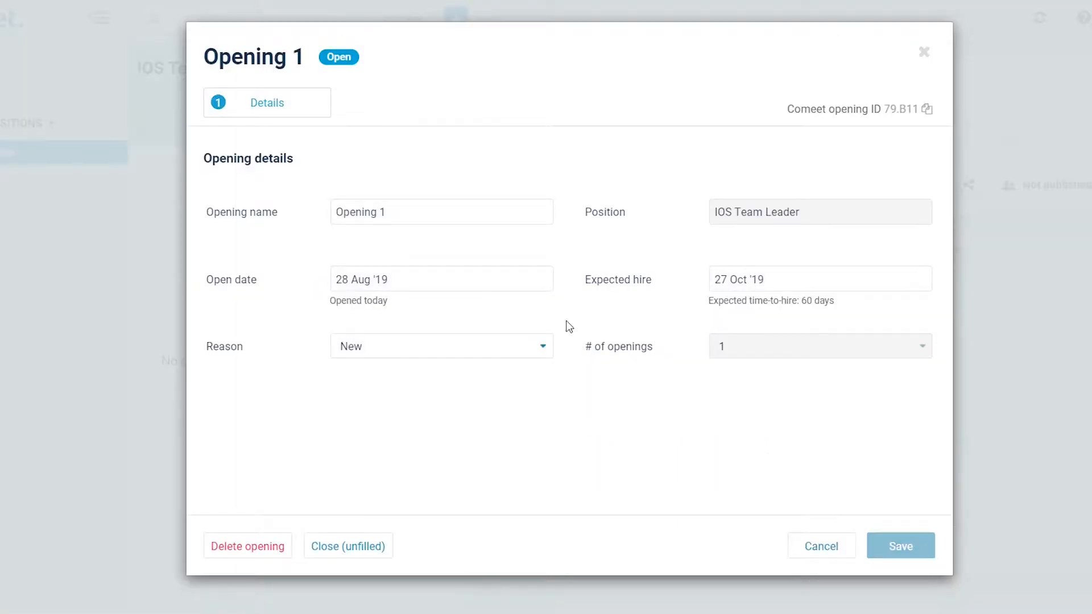
pyautogui.write('Midto')
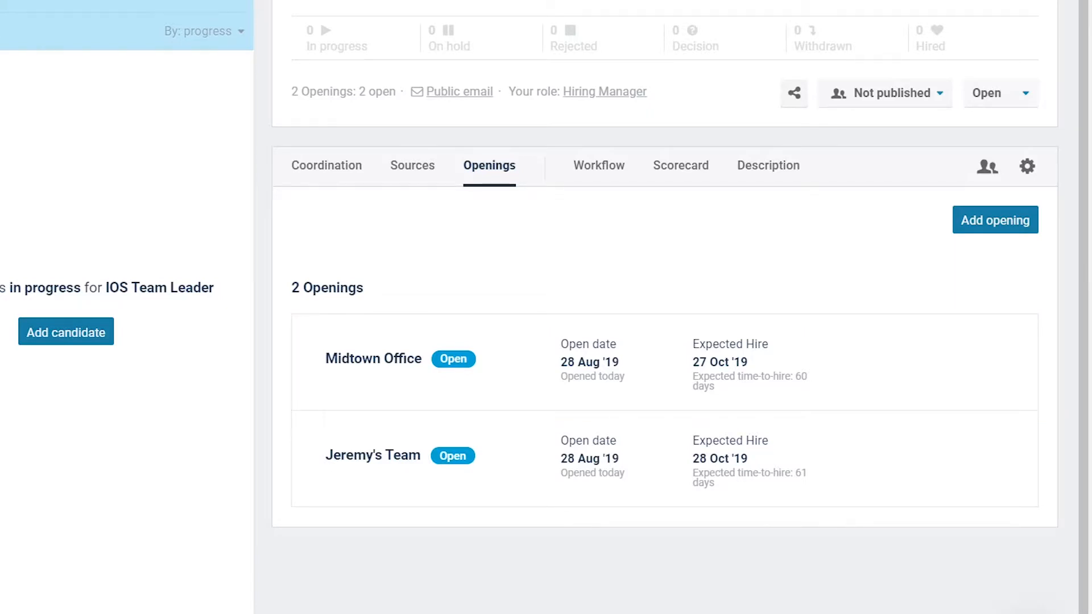
pyautogui.moveTo(976, 387)
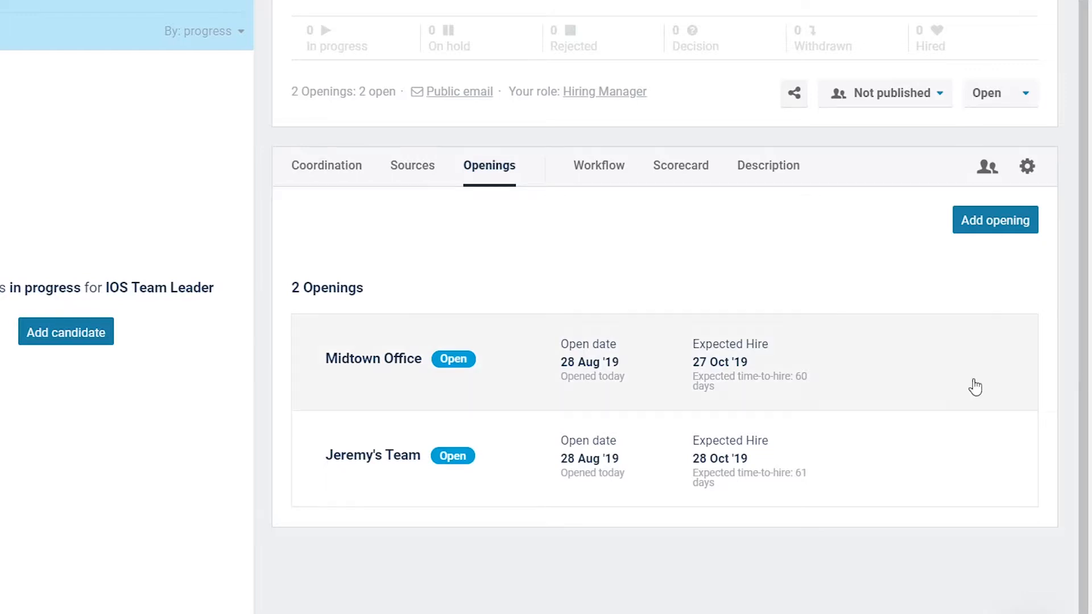
# - Close the Midtown Office opening and add a Marketing Berlin opening
pyautogui.click(372, 359)
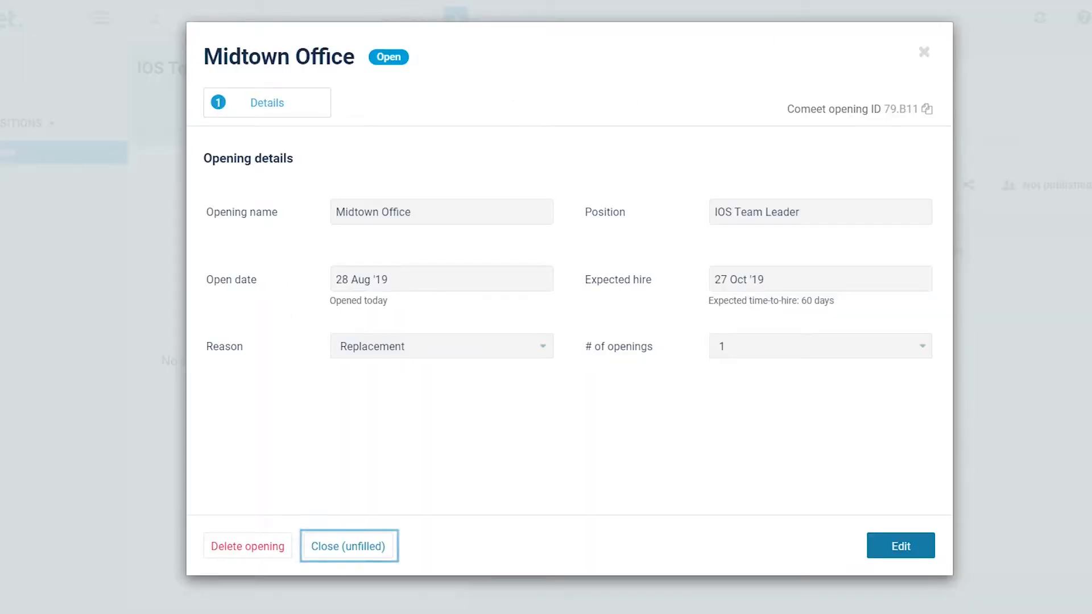
pyautogui.moveTo(815, 440)
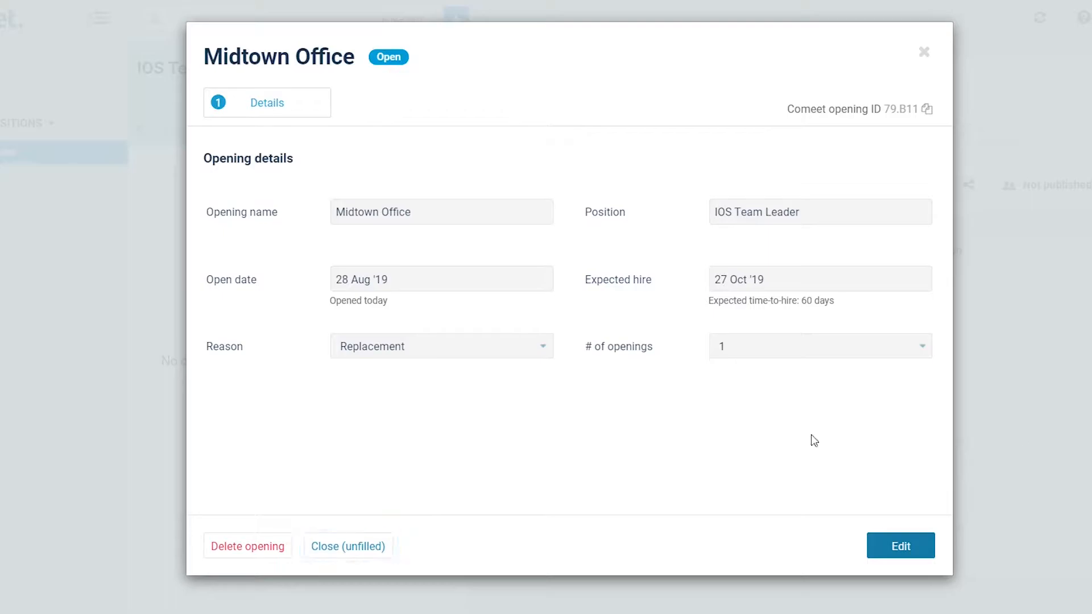
pyautogui.click(348, 547)
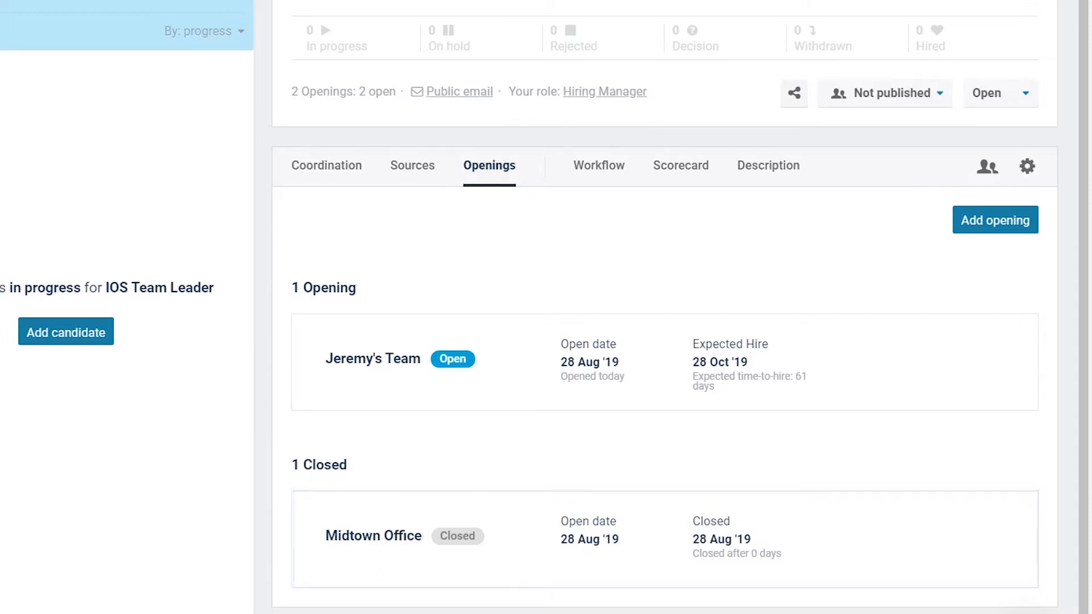
pyautogui.click(995, 221)
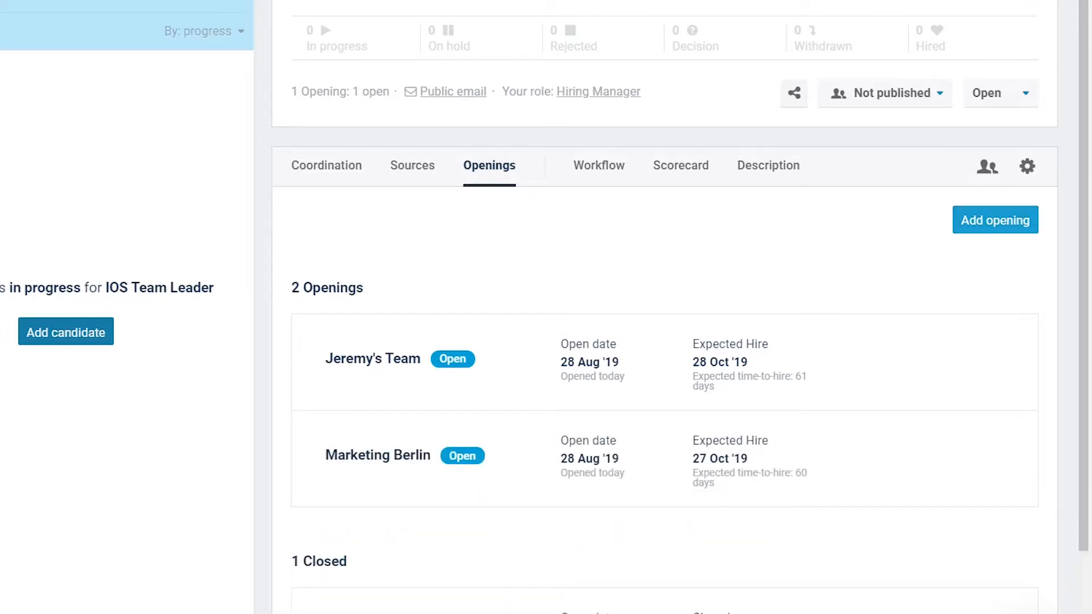
# - Delete the Marketing Berlin opening and confirm the deletion
pyautogui.click(378, 455)
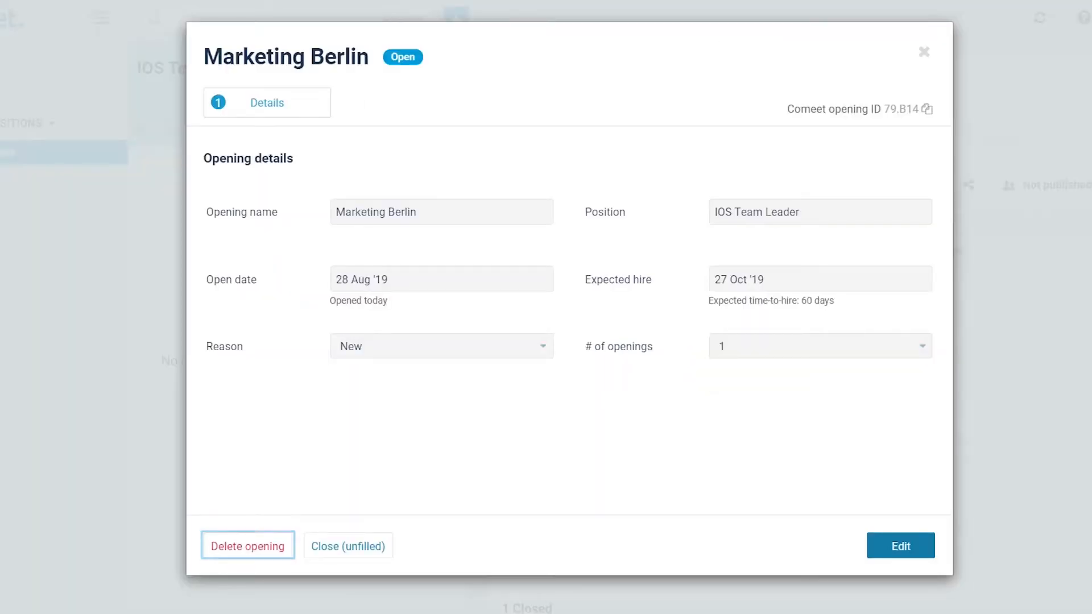
pyautogui.click(247, 545)
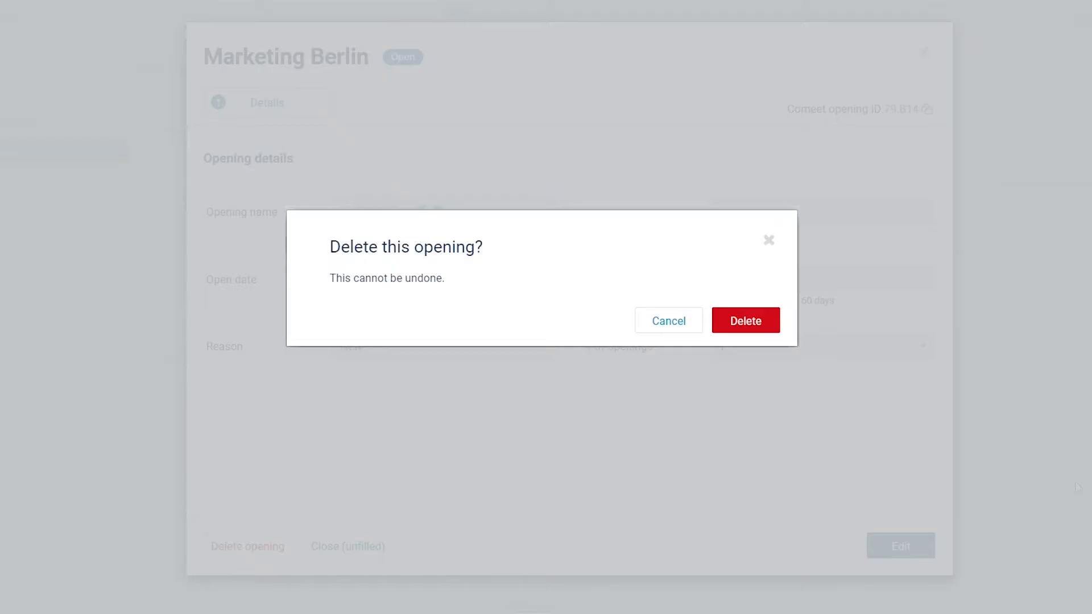
pyautogui.click(744, 321)
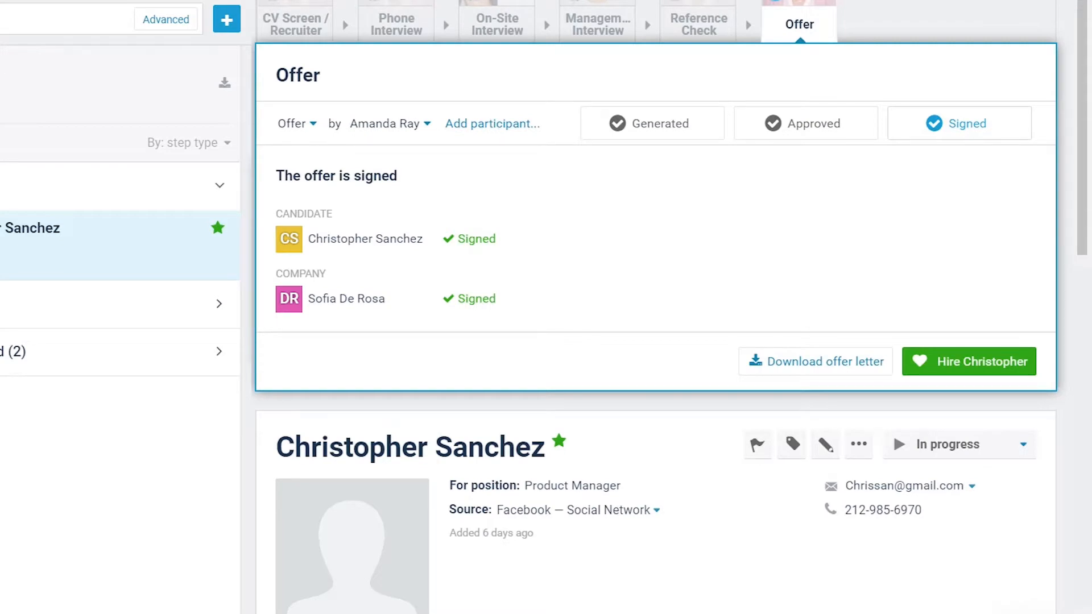
pyautogui.moveTo(968, 360)
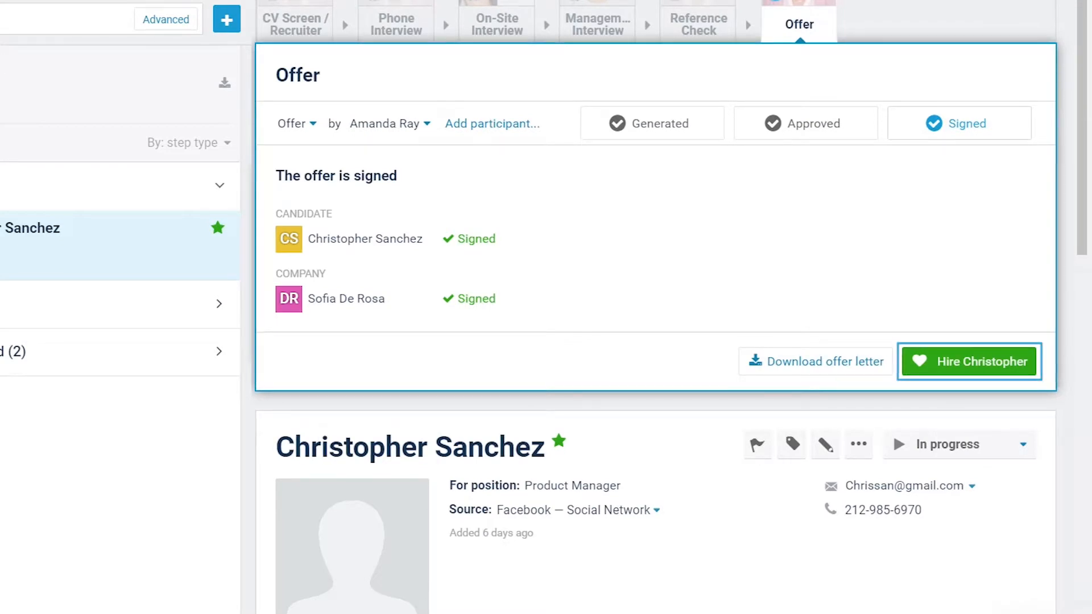
pyautogui.click(969, 361)
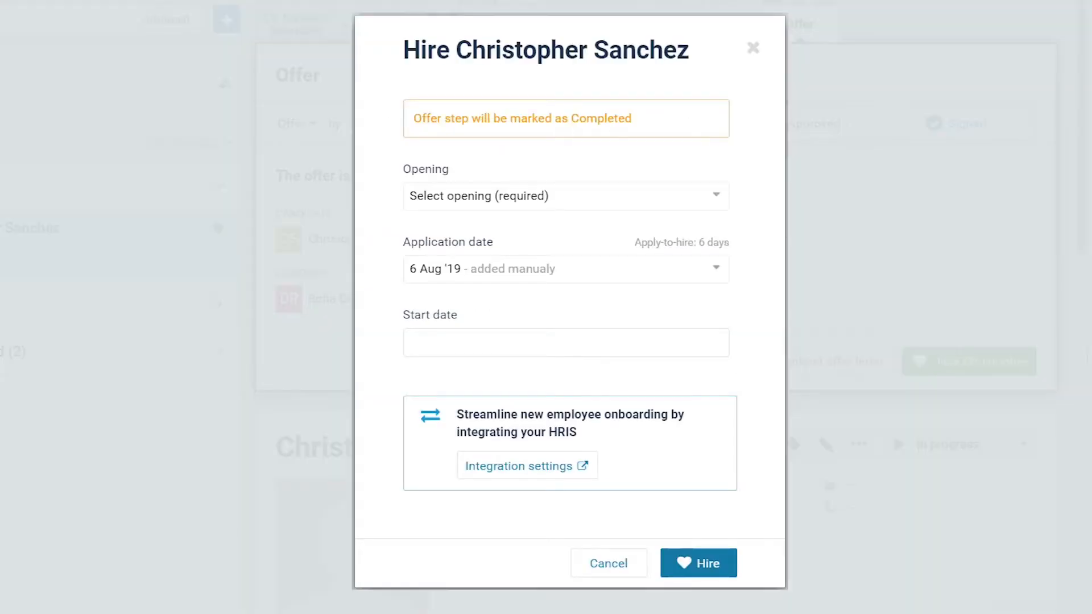
pyautogui.click(564, 196)
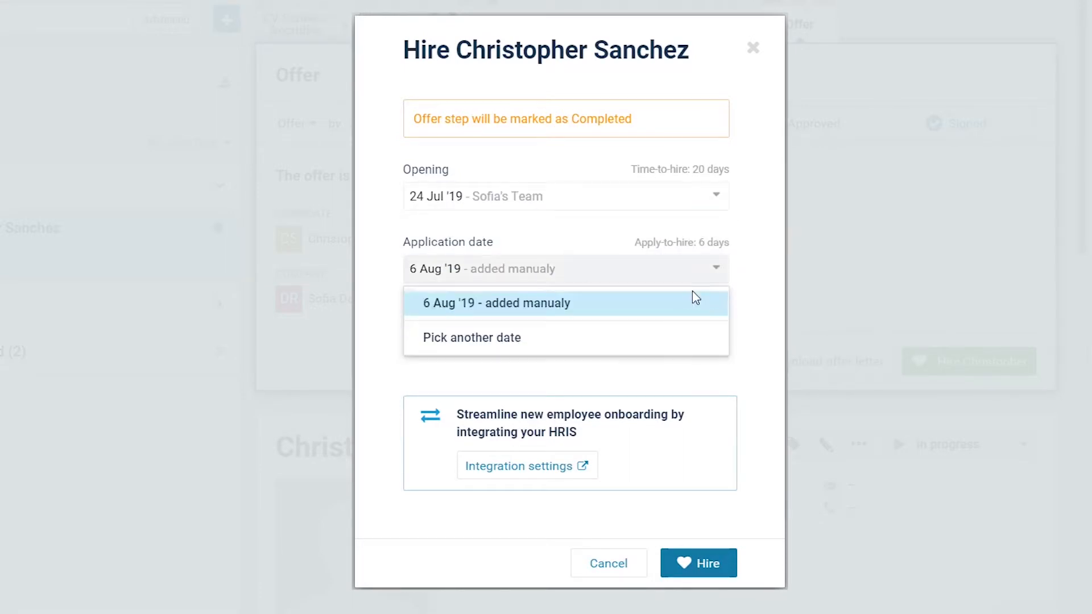
pyautogui.click(471, 338)
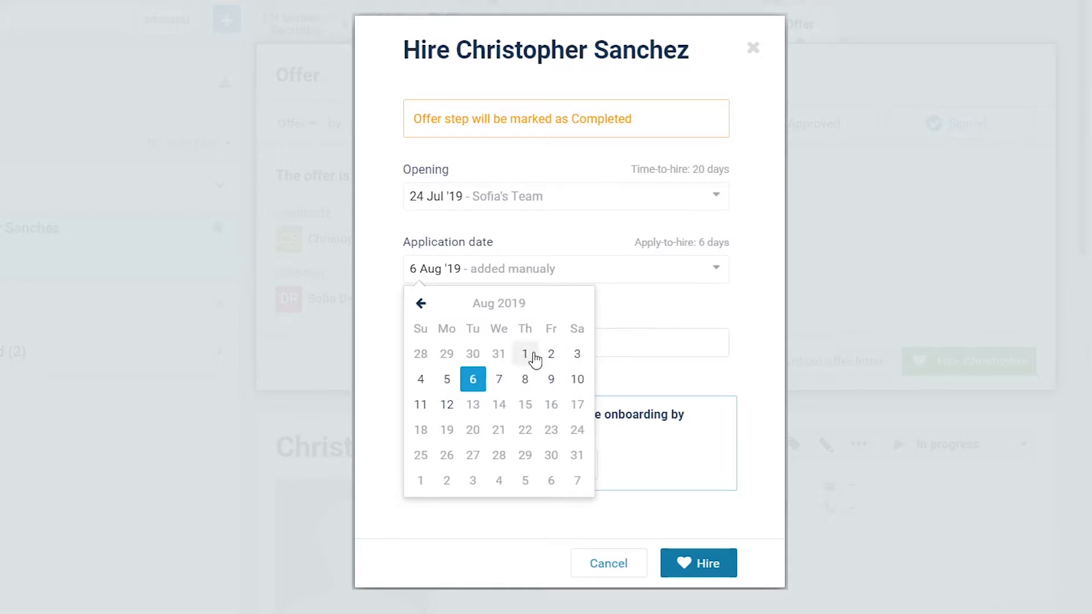
pyautogui.click(525, 354)
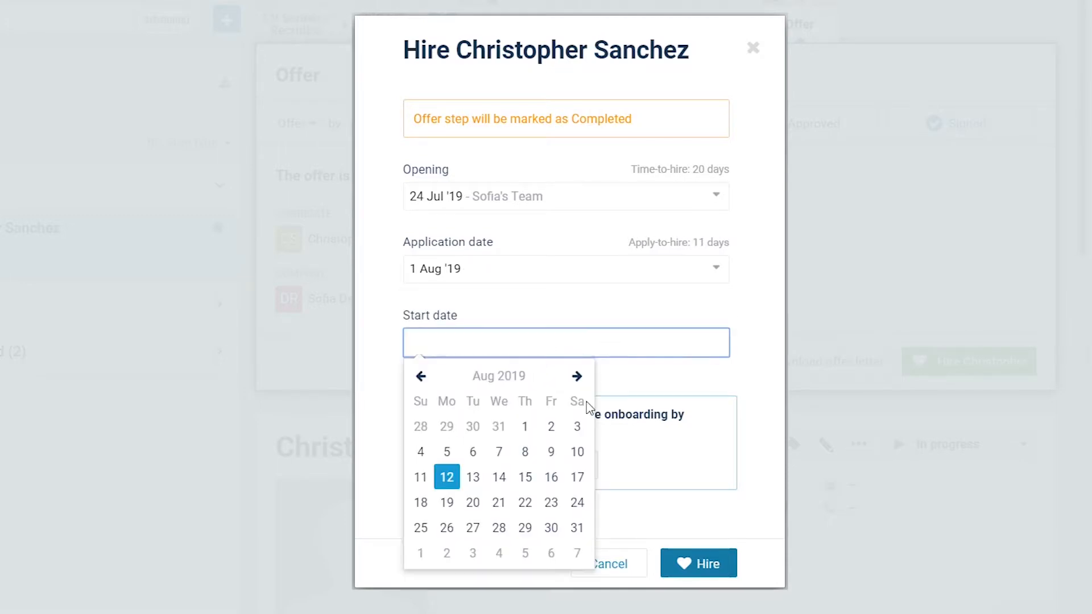
pyautogui.click(473, 502)
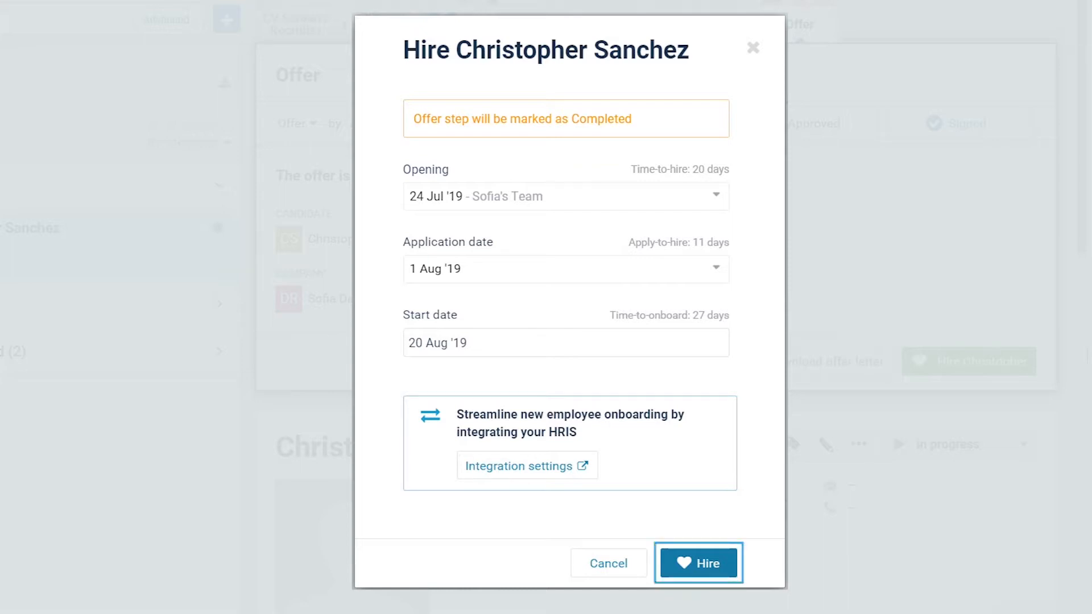
pyautogui.click(698, 562)
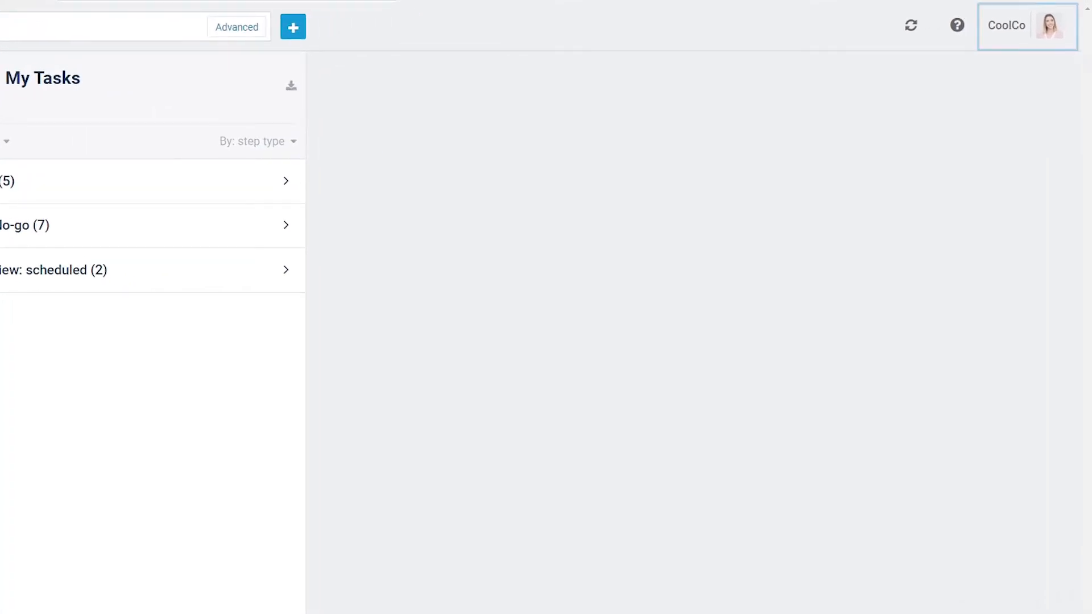
# - Open Reports from the account menu for August 2019 and chart positions over time
pyautogui.click(1027, 25)
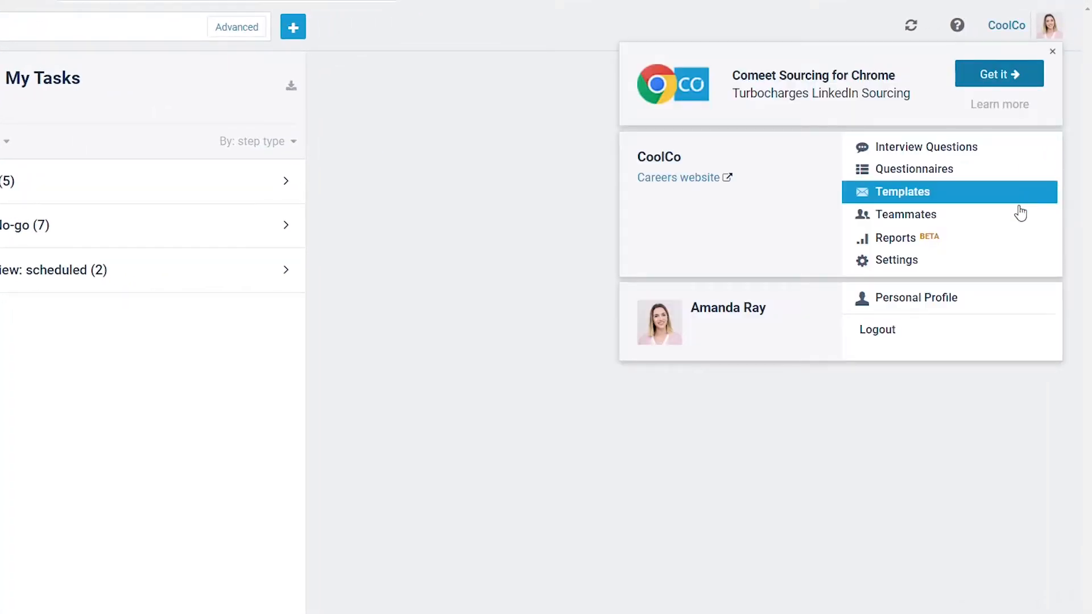
pyautogui.click(898, 237)
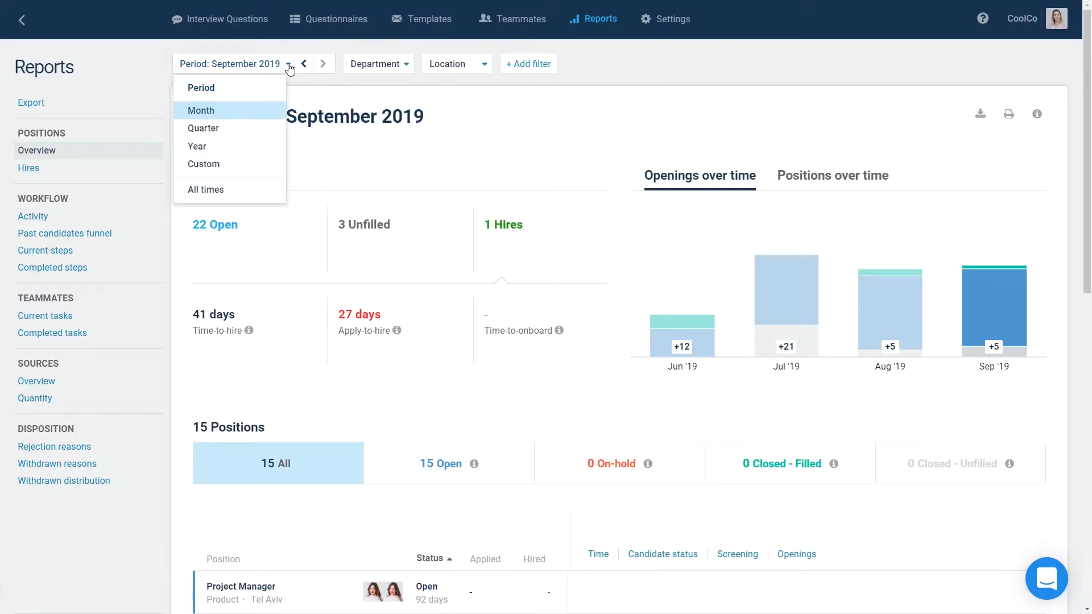
pyautogui.click(303, 63)
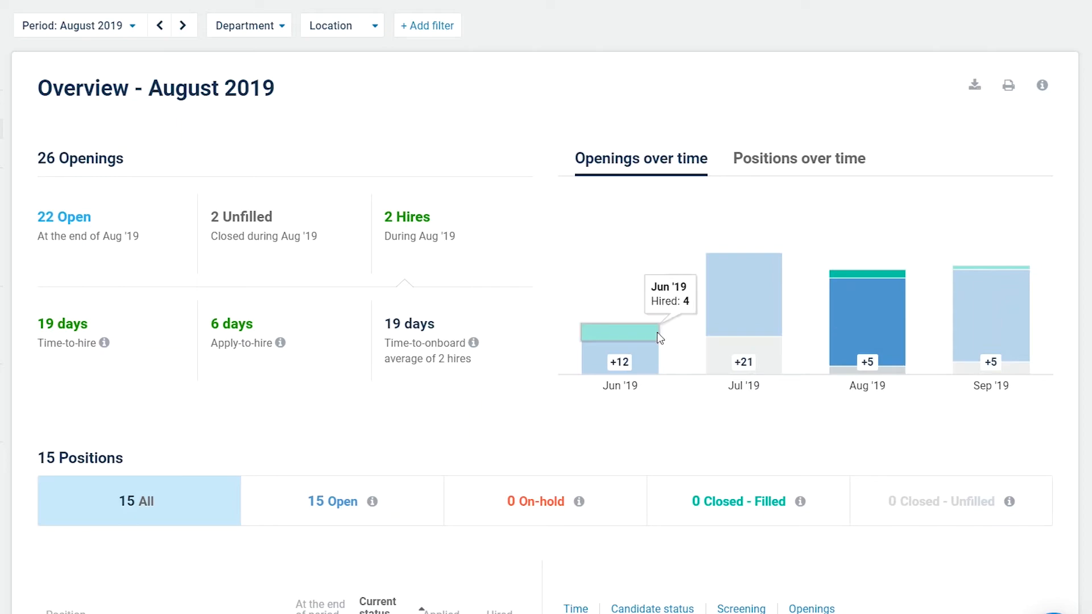
pyautogui.moveTo(799, 158)
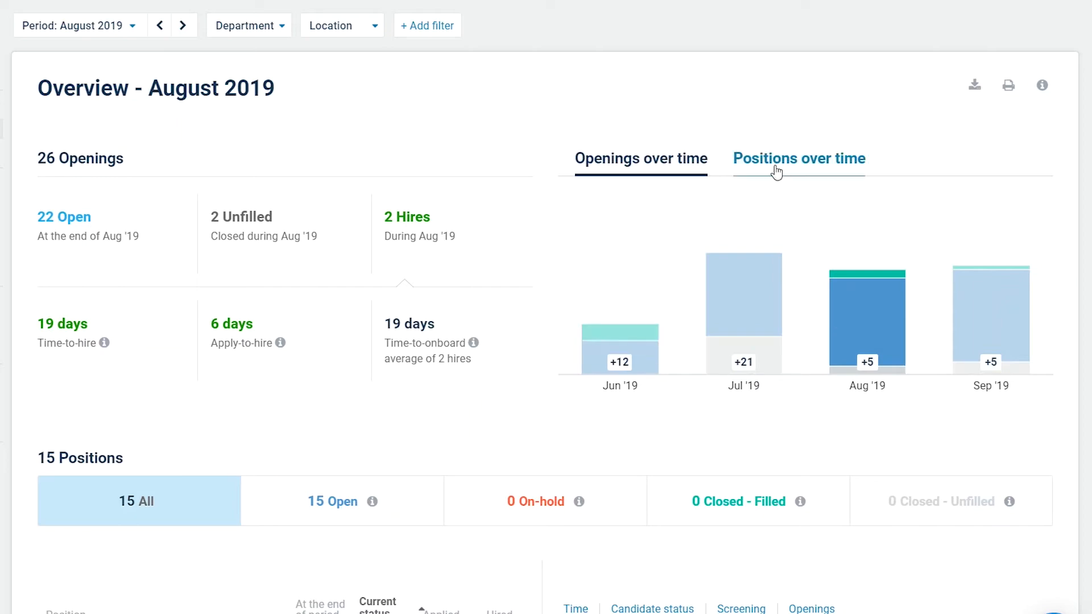
pyautogui.click(798, 158)
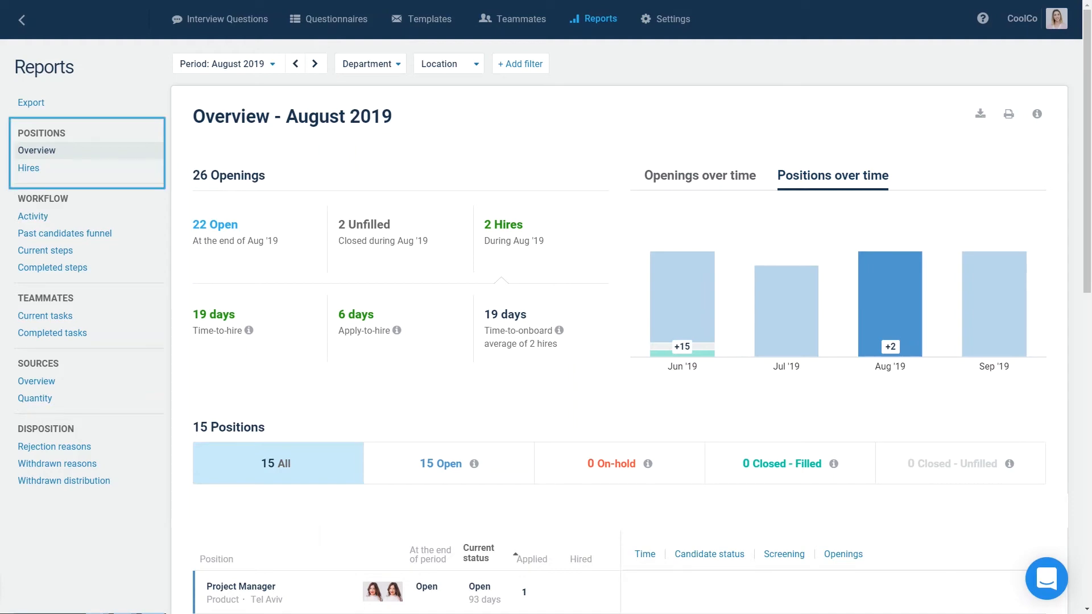
pyautogui.moveTo(111, 168)
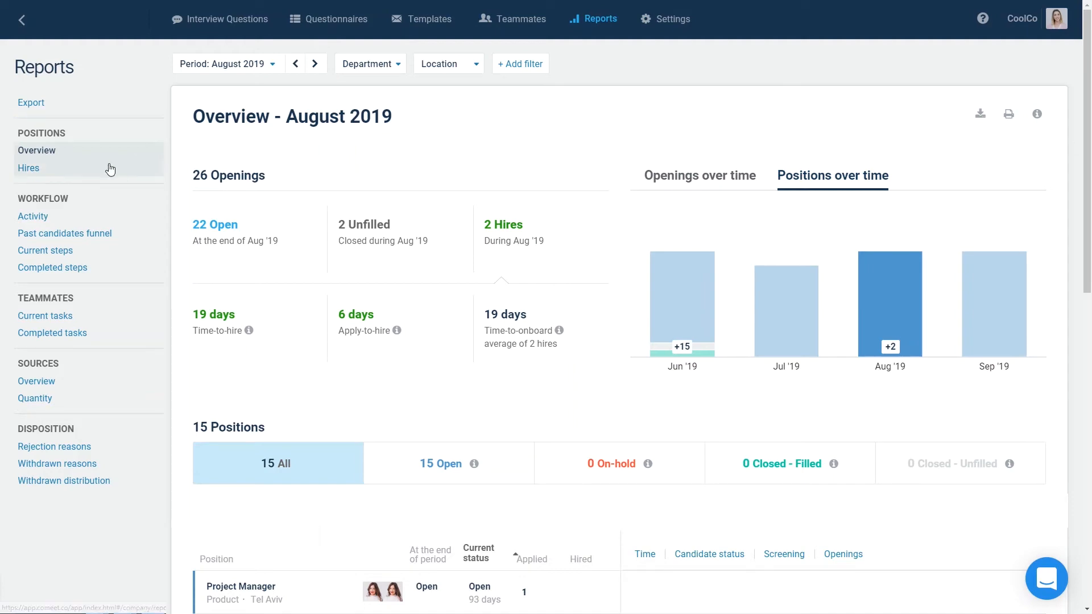
# - Open the Hires report under Positions, listing August 2019 hires
pyautogui.click(29, 167)
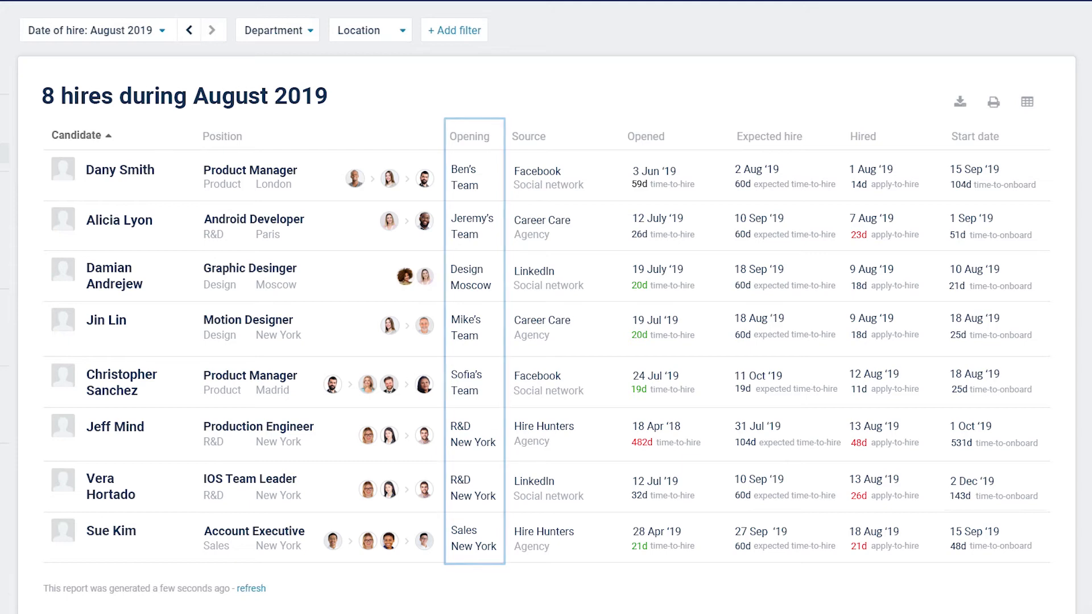
pyautogui.click(646, 136)
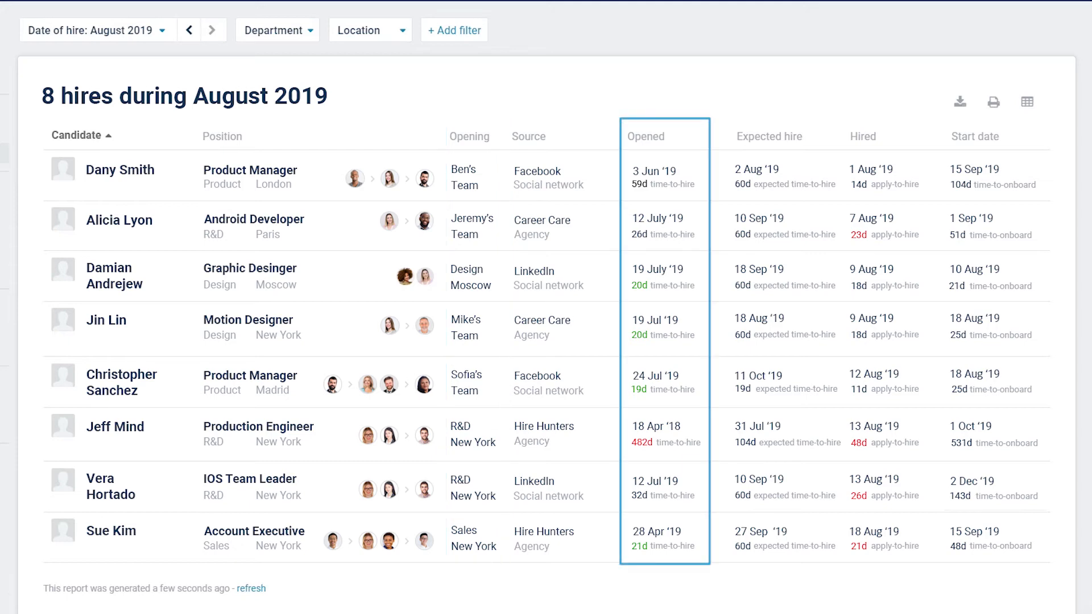
pyautogui.click(863, 136)
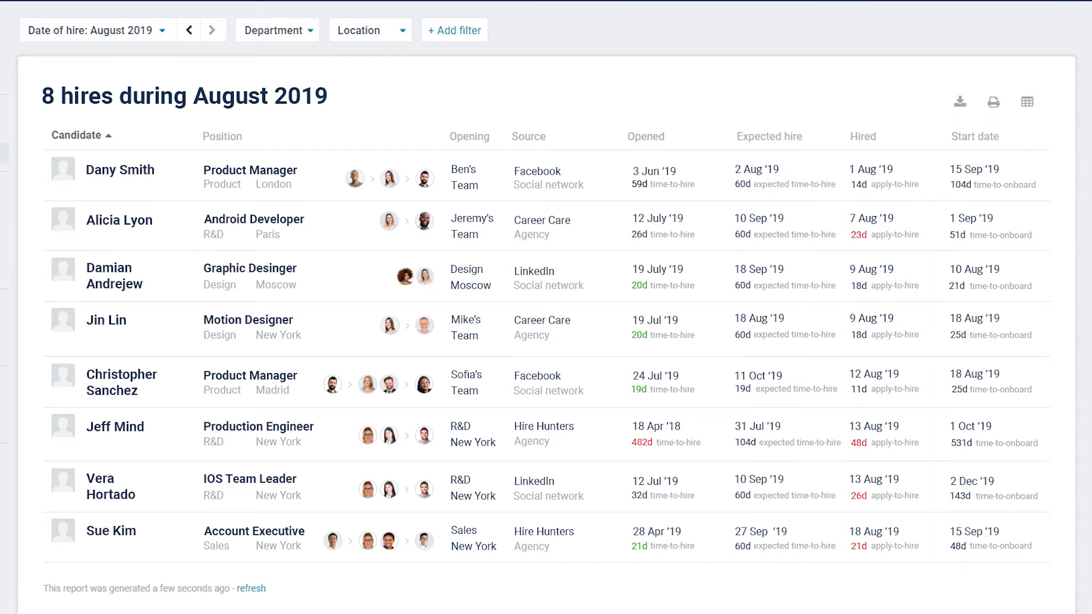
pyautogui.moveTo(959, 102)
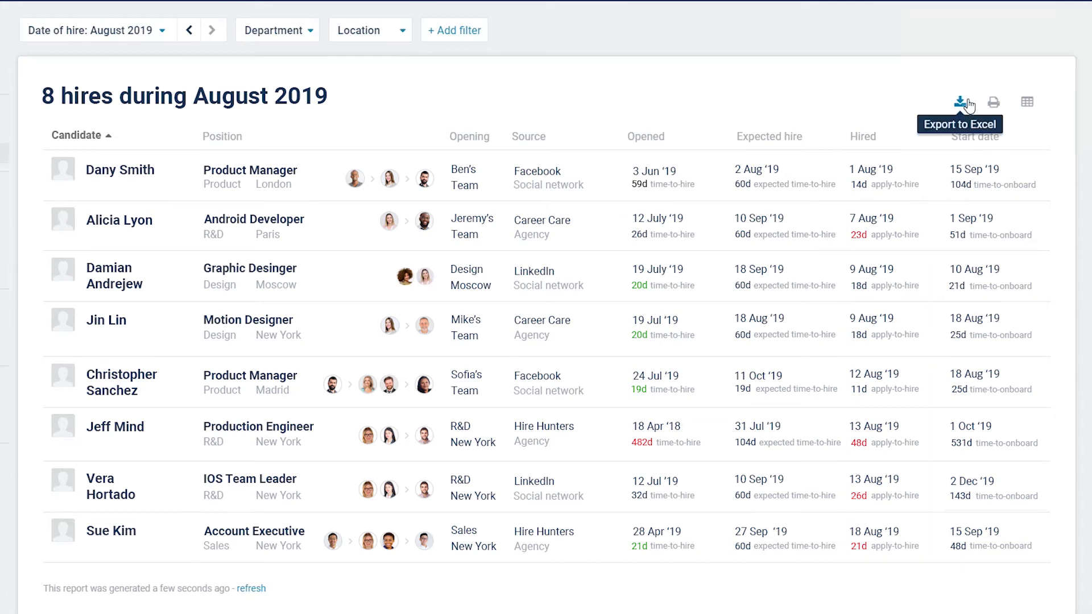
pyautogui.moveTo(994, 102)
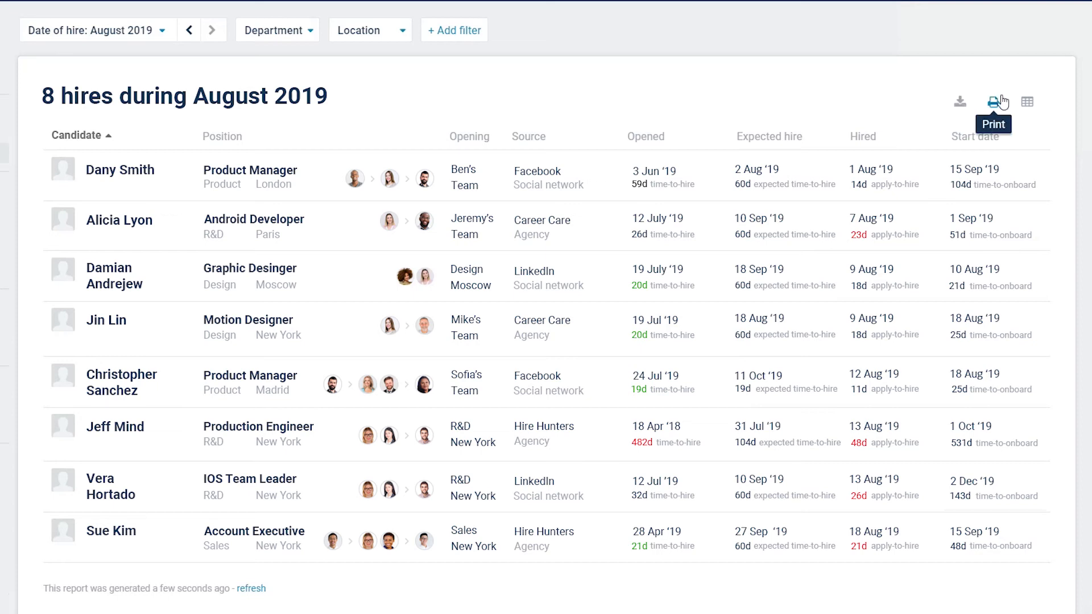